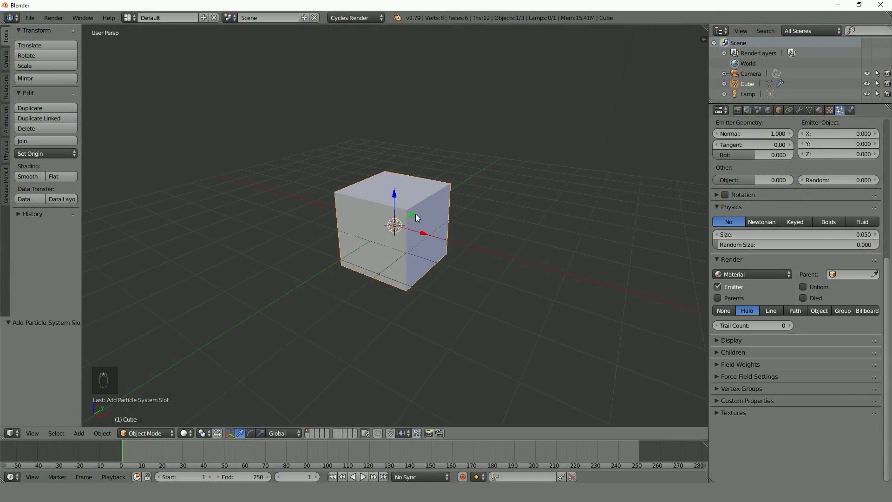
Step: Set the cube's particle physics to Newtonian, then change it to Keyed
left_click(761, 221)
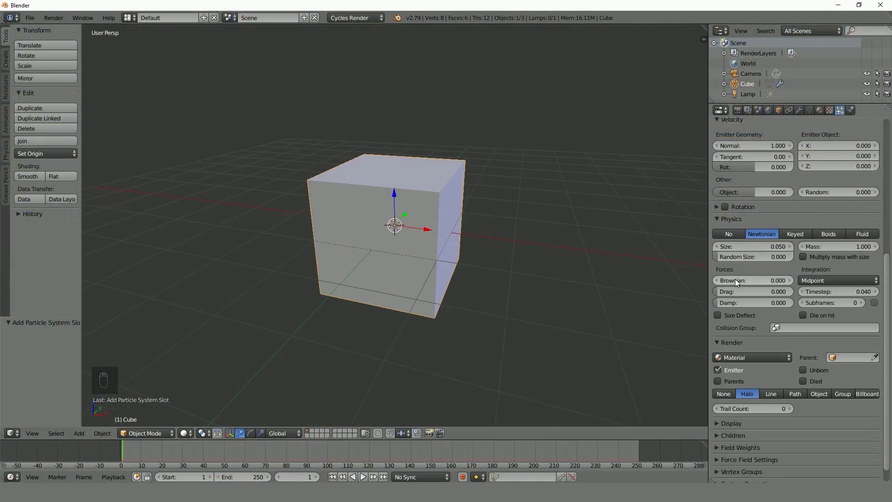
left_click(794, 234)
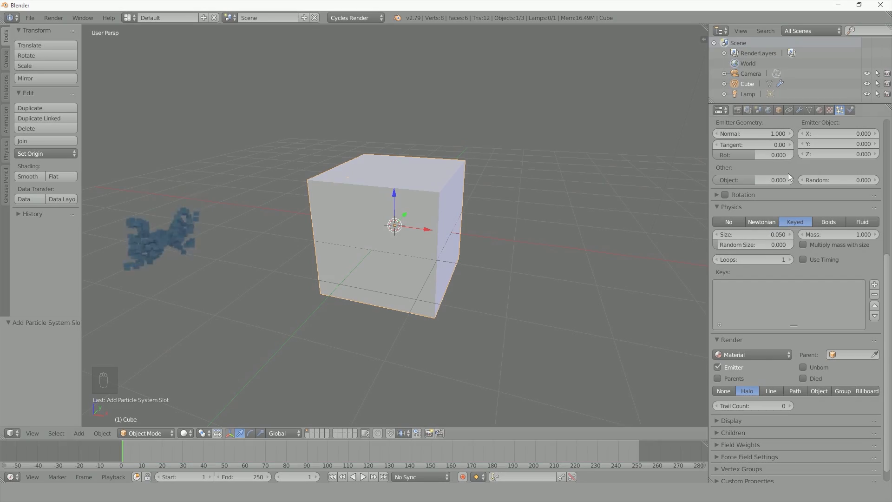